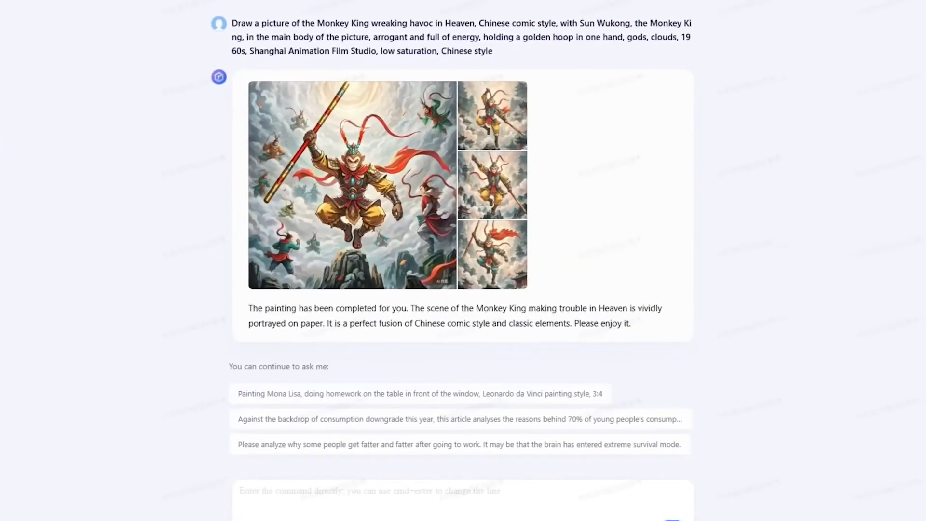
Send the suggested prompt for a da Vinci style Mona Lisa doing homework by the window, 3:4
{"action": "left_click", "coordinate": [420, 394]}
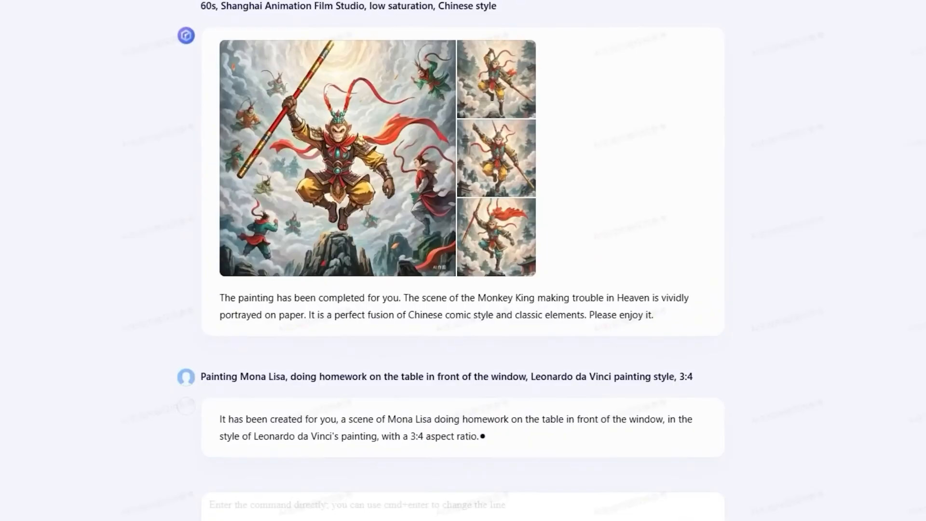
{"action": "scroll", "scroll_direction": "down", "scroll_amount": 3}
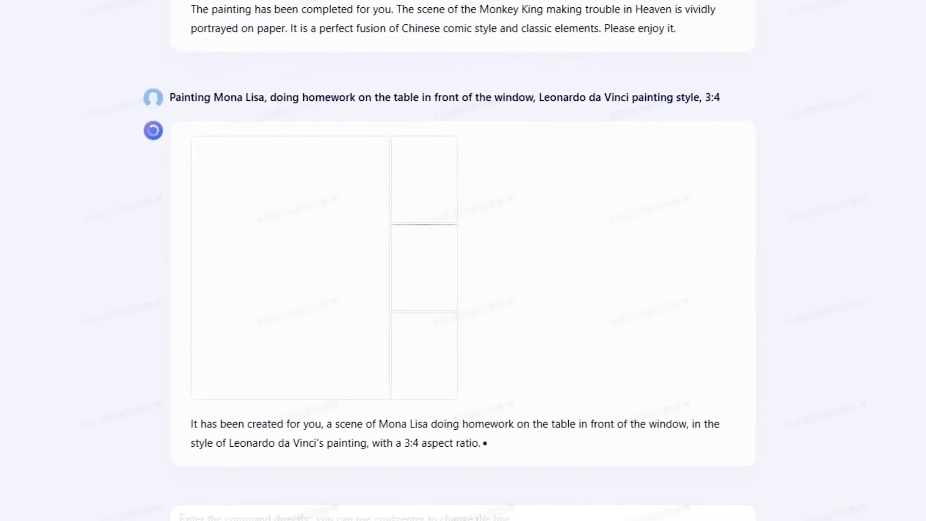